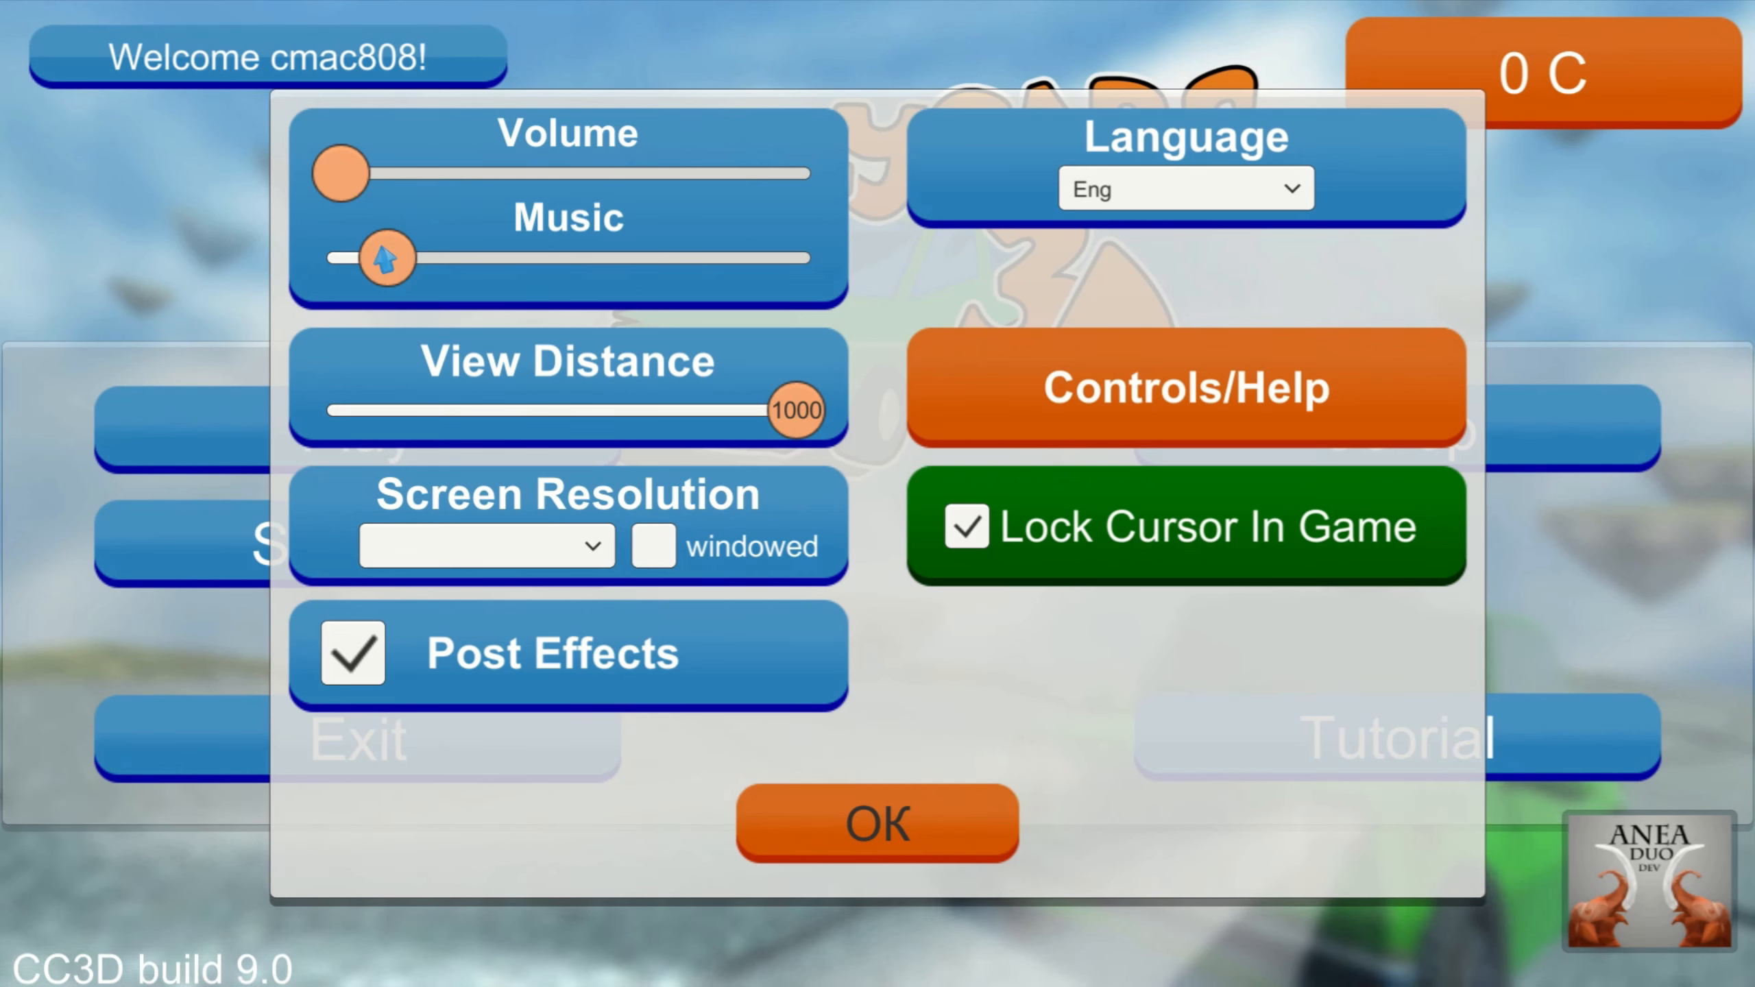
Leave Settings for the game setup, zero the red slider and browse to another car model.
{"action": "left_click", "coordinate": [876, 824]}
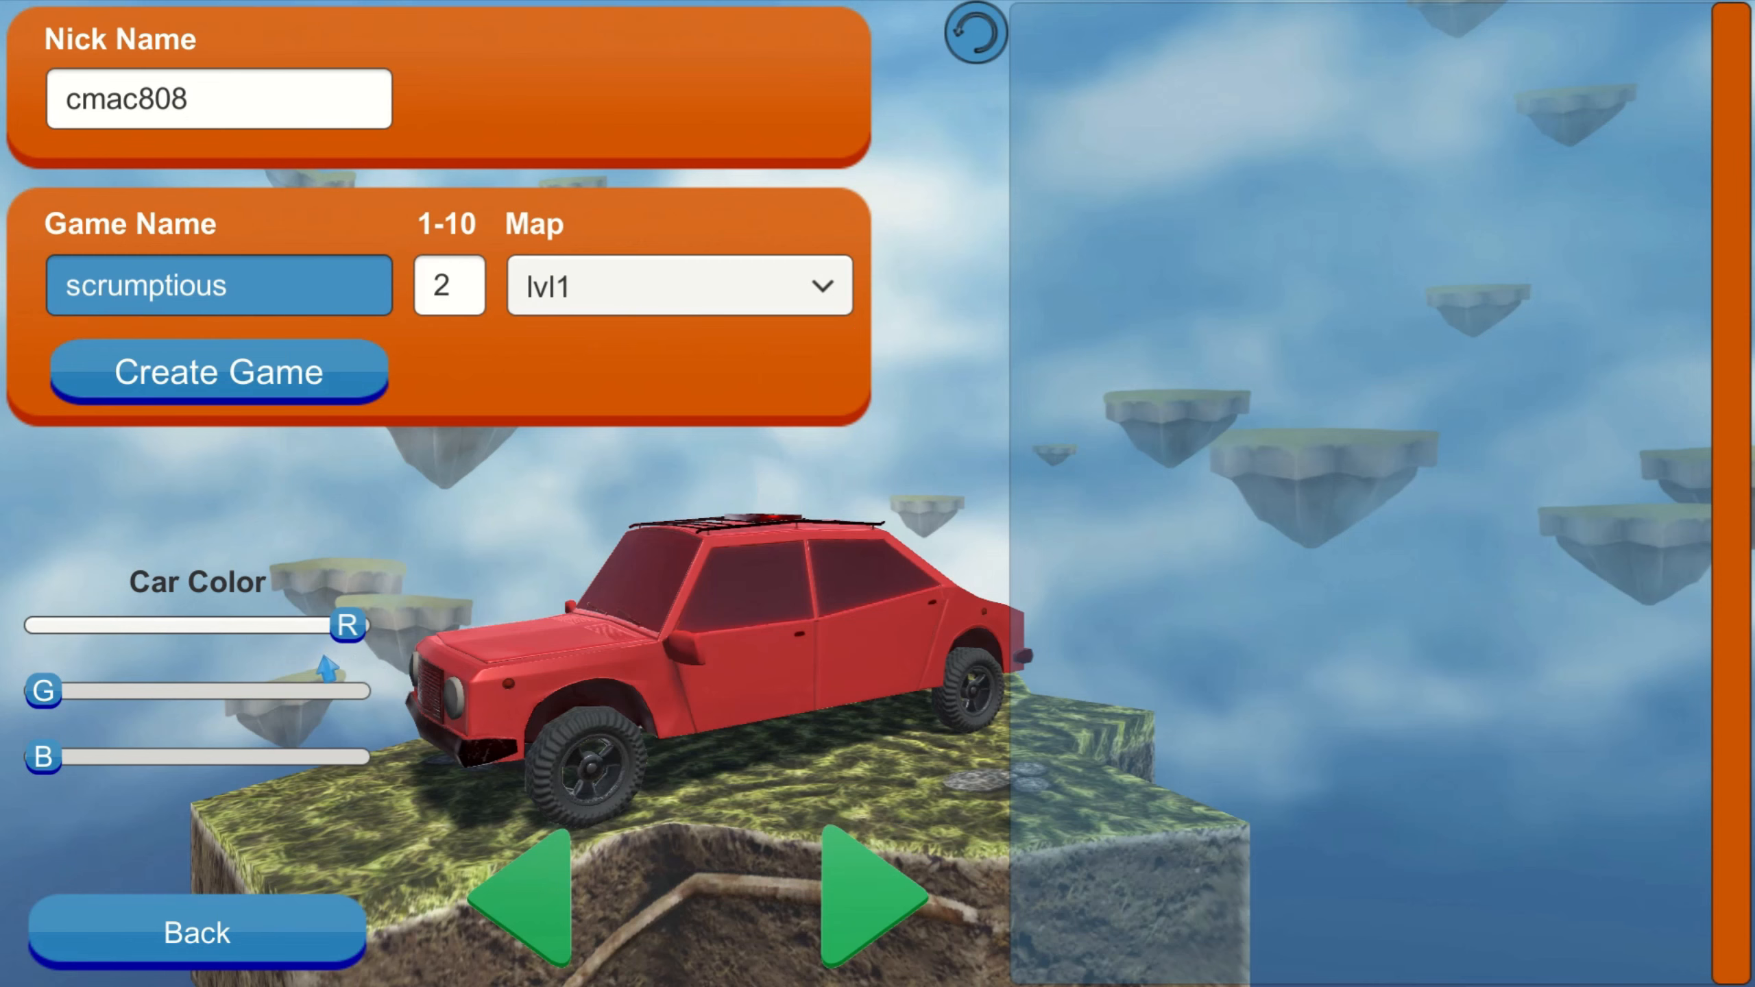
{"action": "left_click_drag", "start_coordinate": [347, 625], "coordinate": [42, 625]}
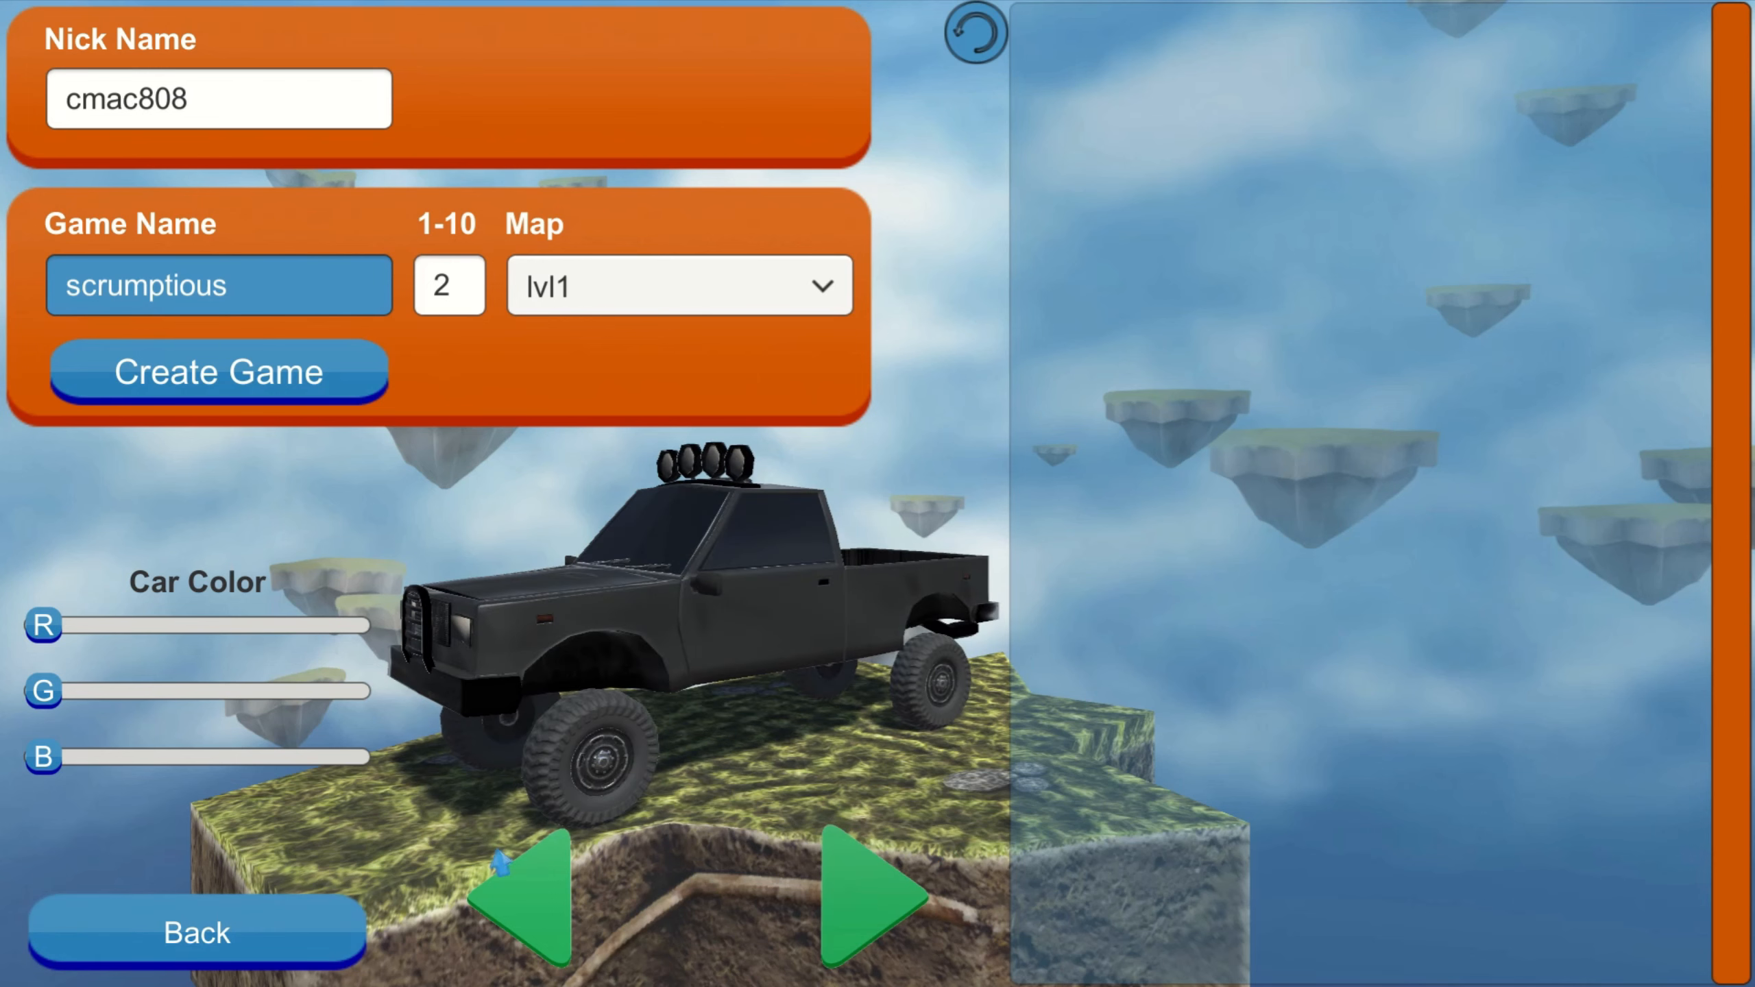
{"action": "left_click", "coordinate": [521, 896]}
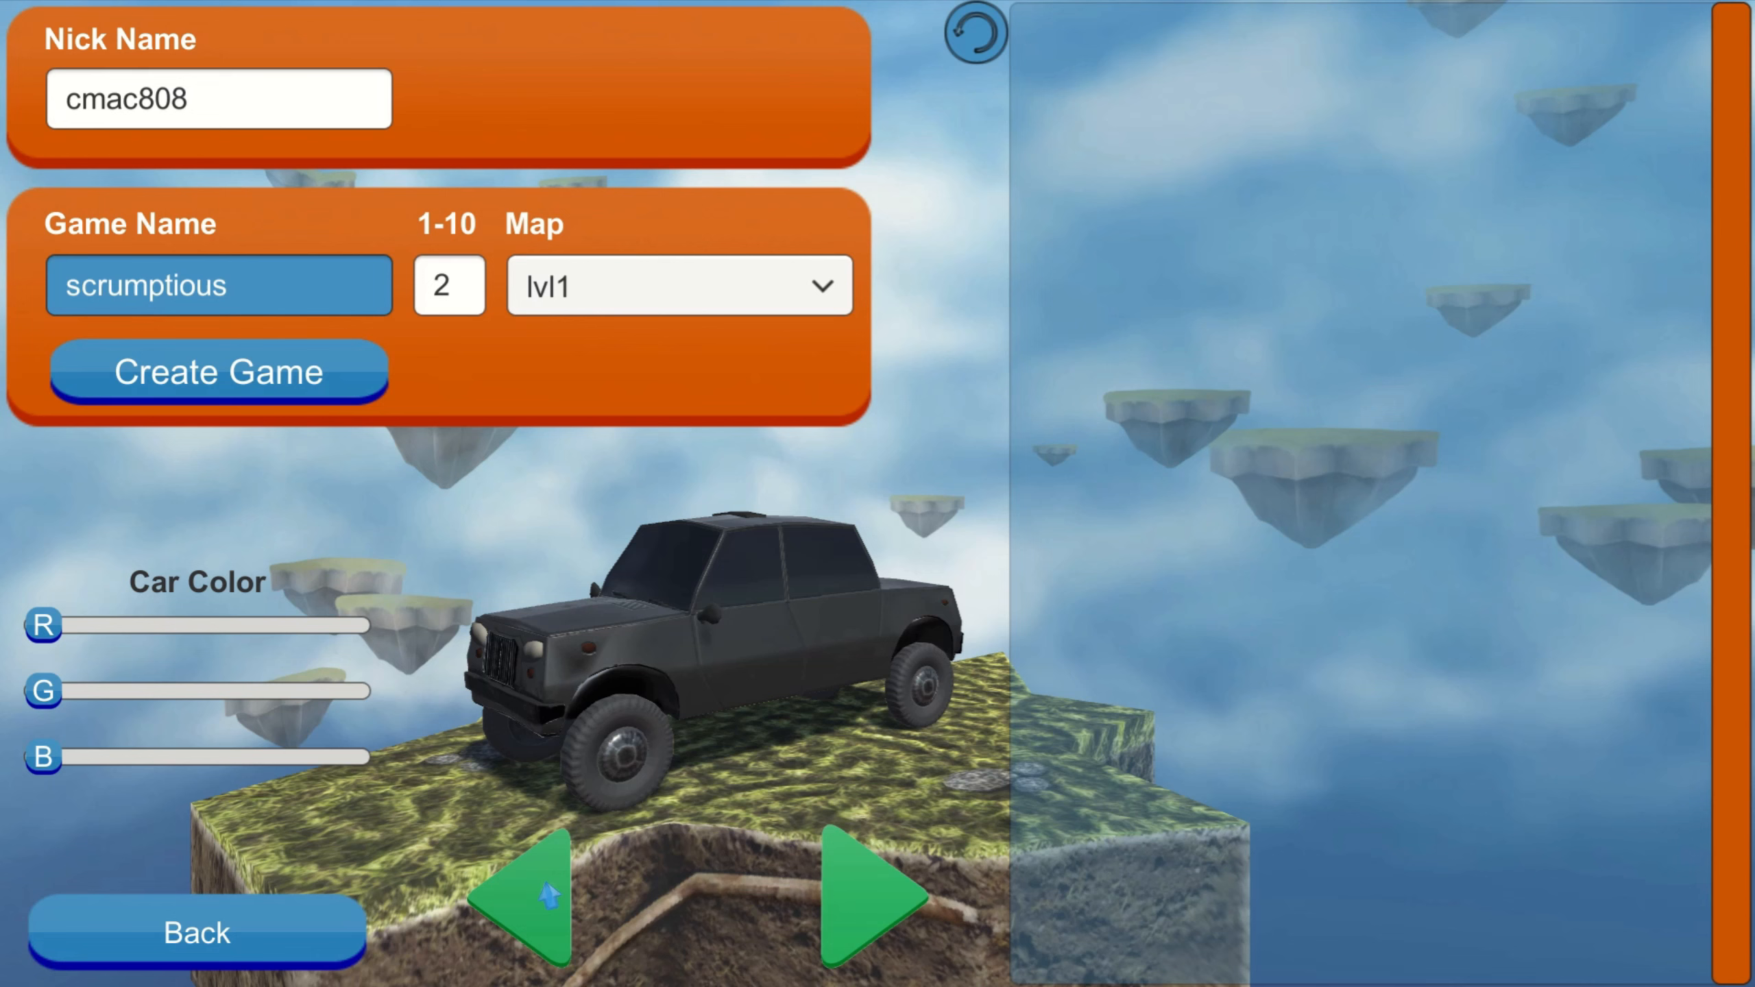
{"action": "mouse_move", "coordinate": [863, 772]}
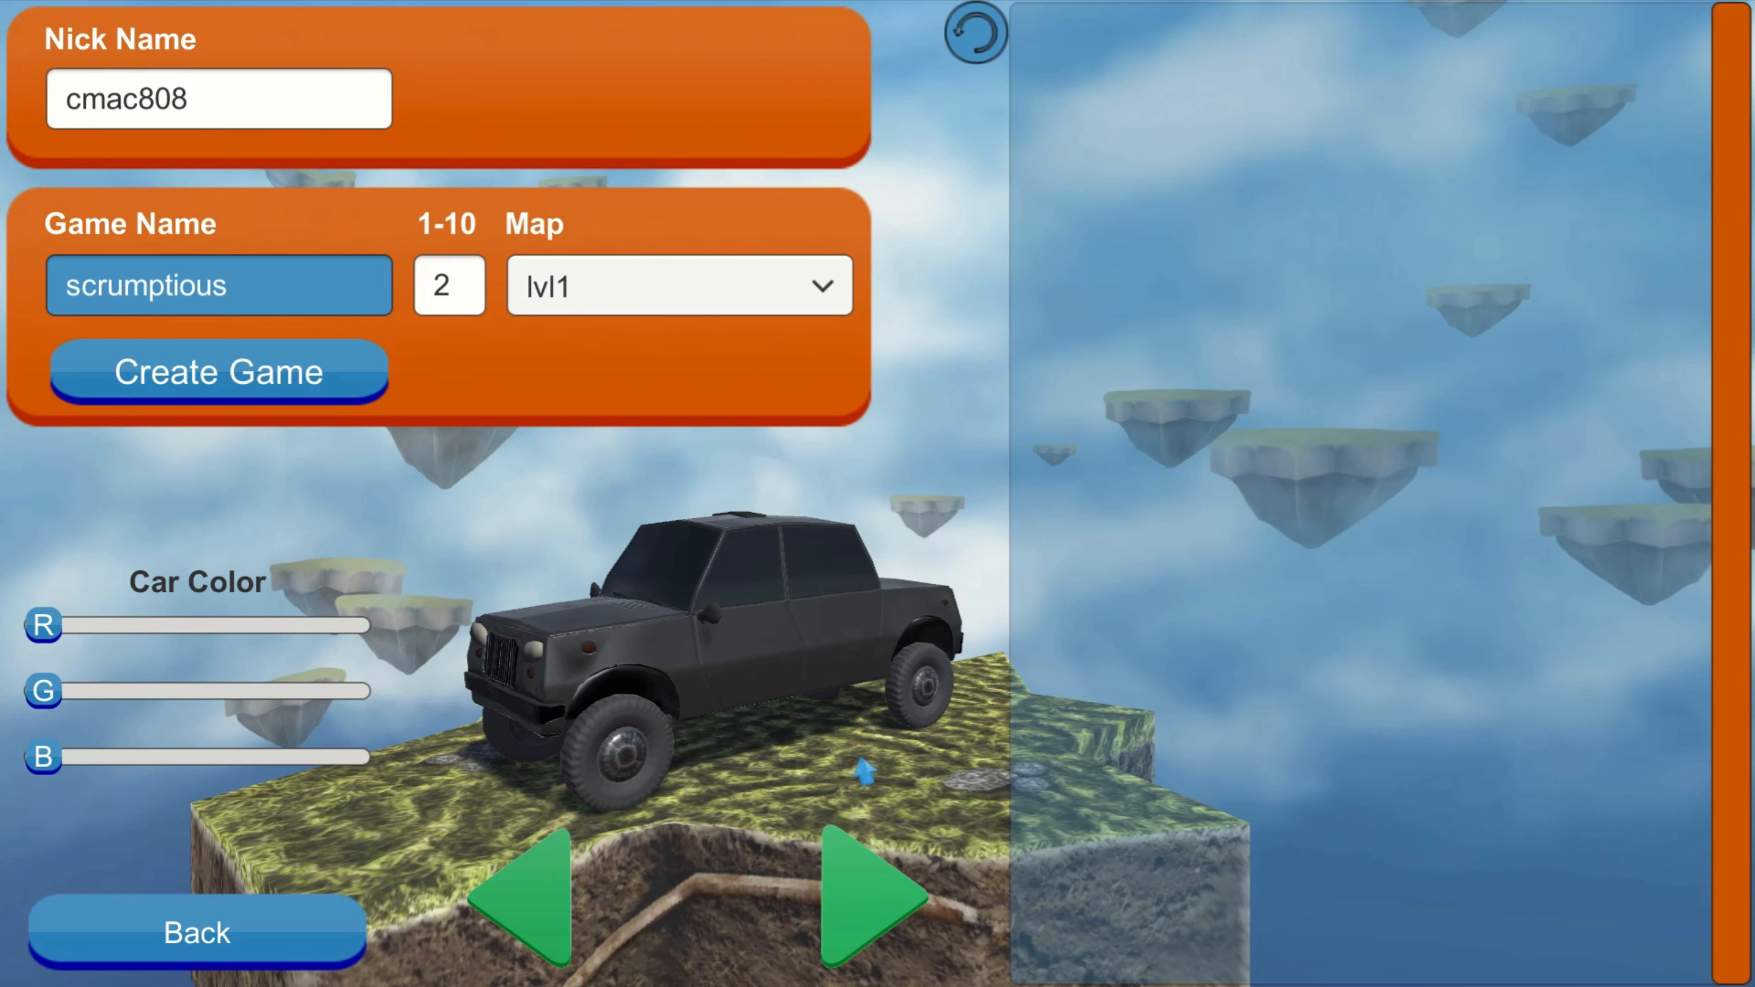
Choose map lvlMP1 with a light-blue car and create the game to start racing.
{"action": "left_click", "coordinate": [879, 896]}
{"action": "type", "text": "hyyyyyyyyyyyyyyyyy"}
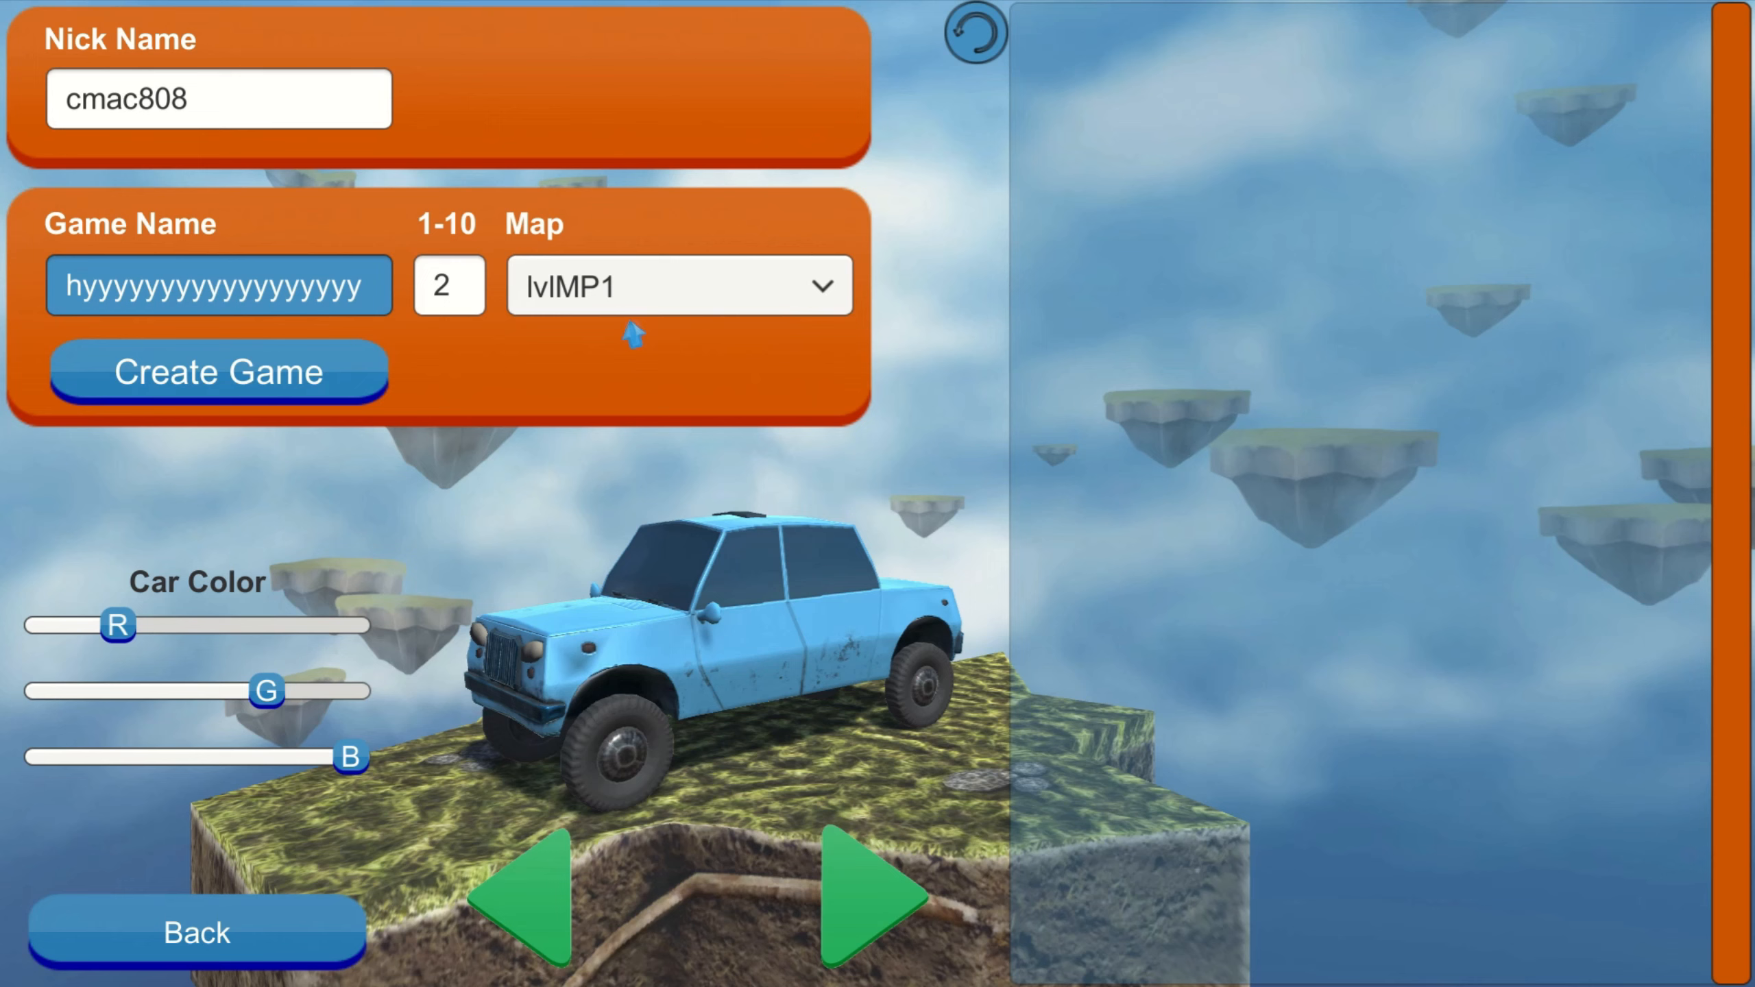
{"action": "mouse_move", "coordinate": [1091, 753]}
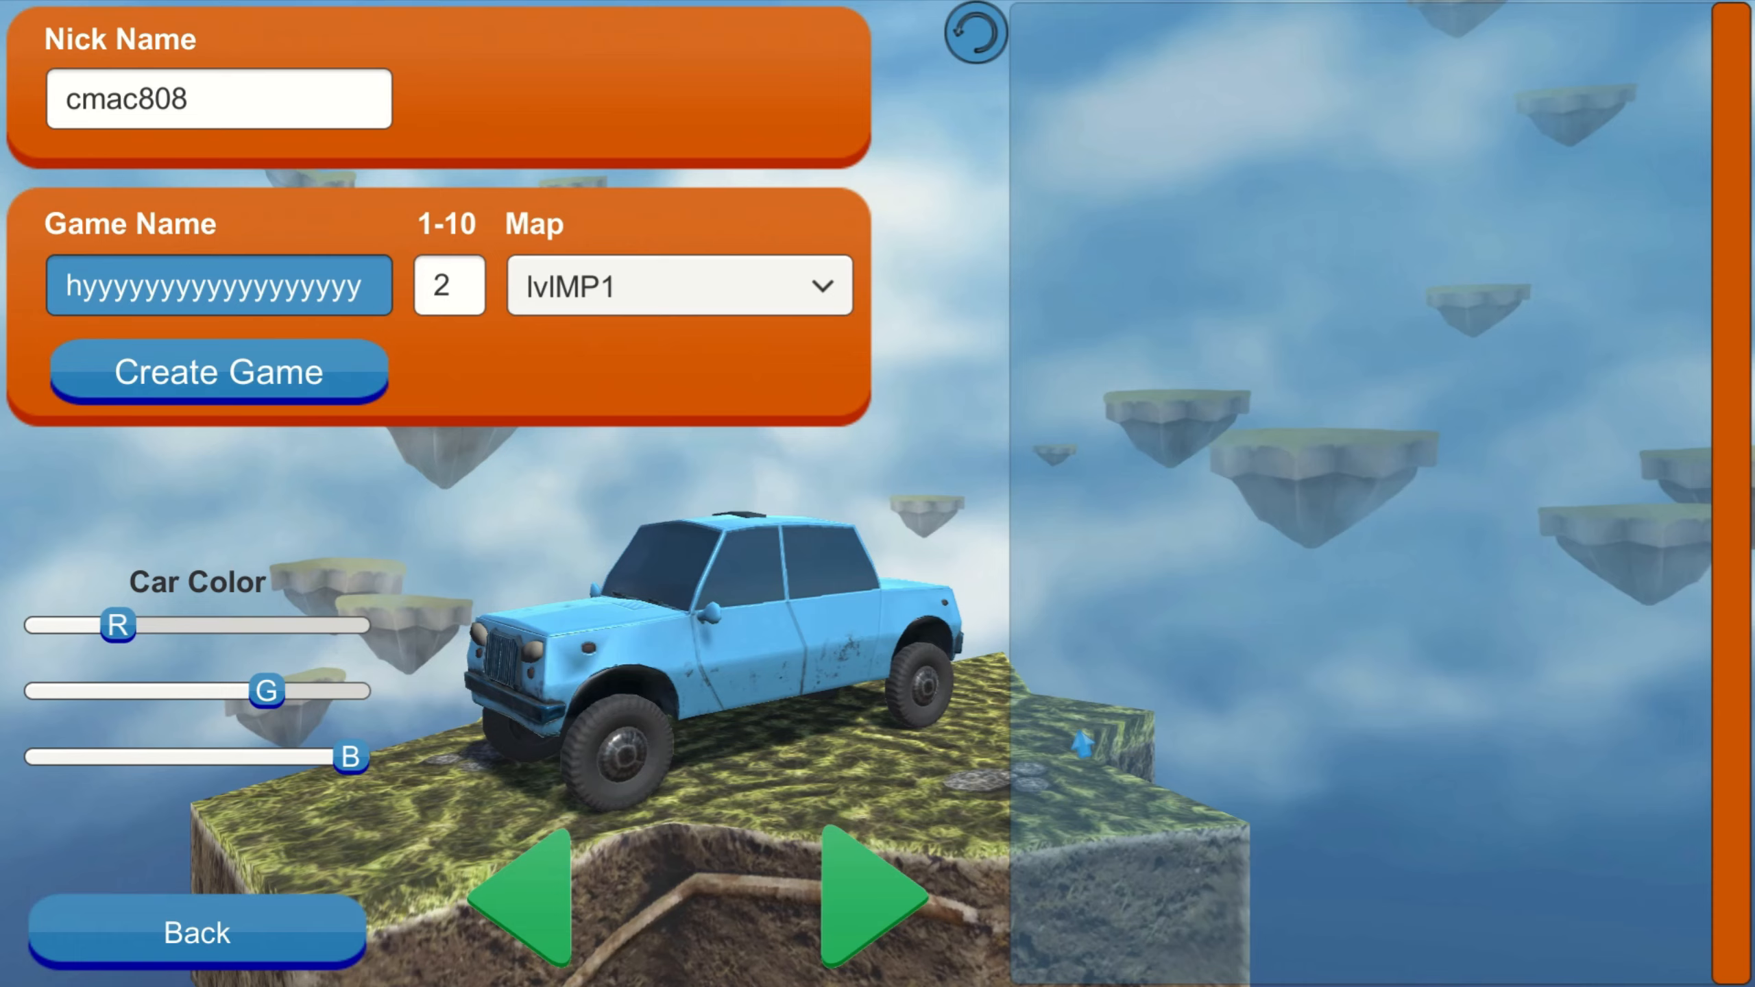
{"action": "left_click", "coordinate": [216, 372]}
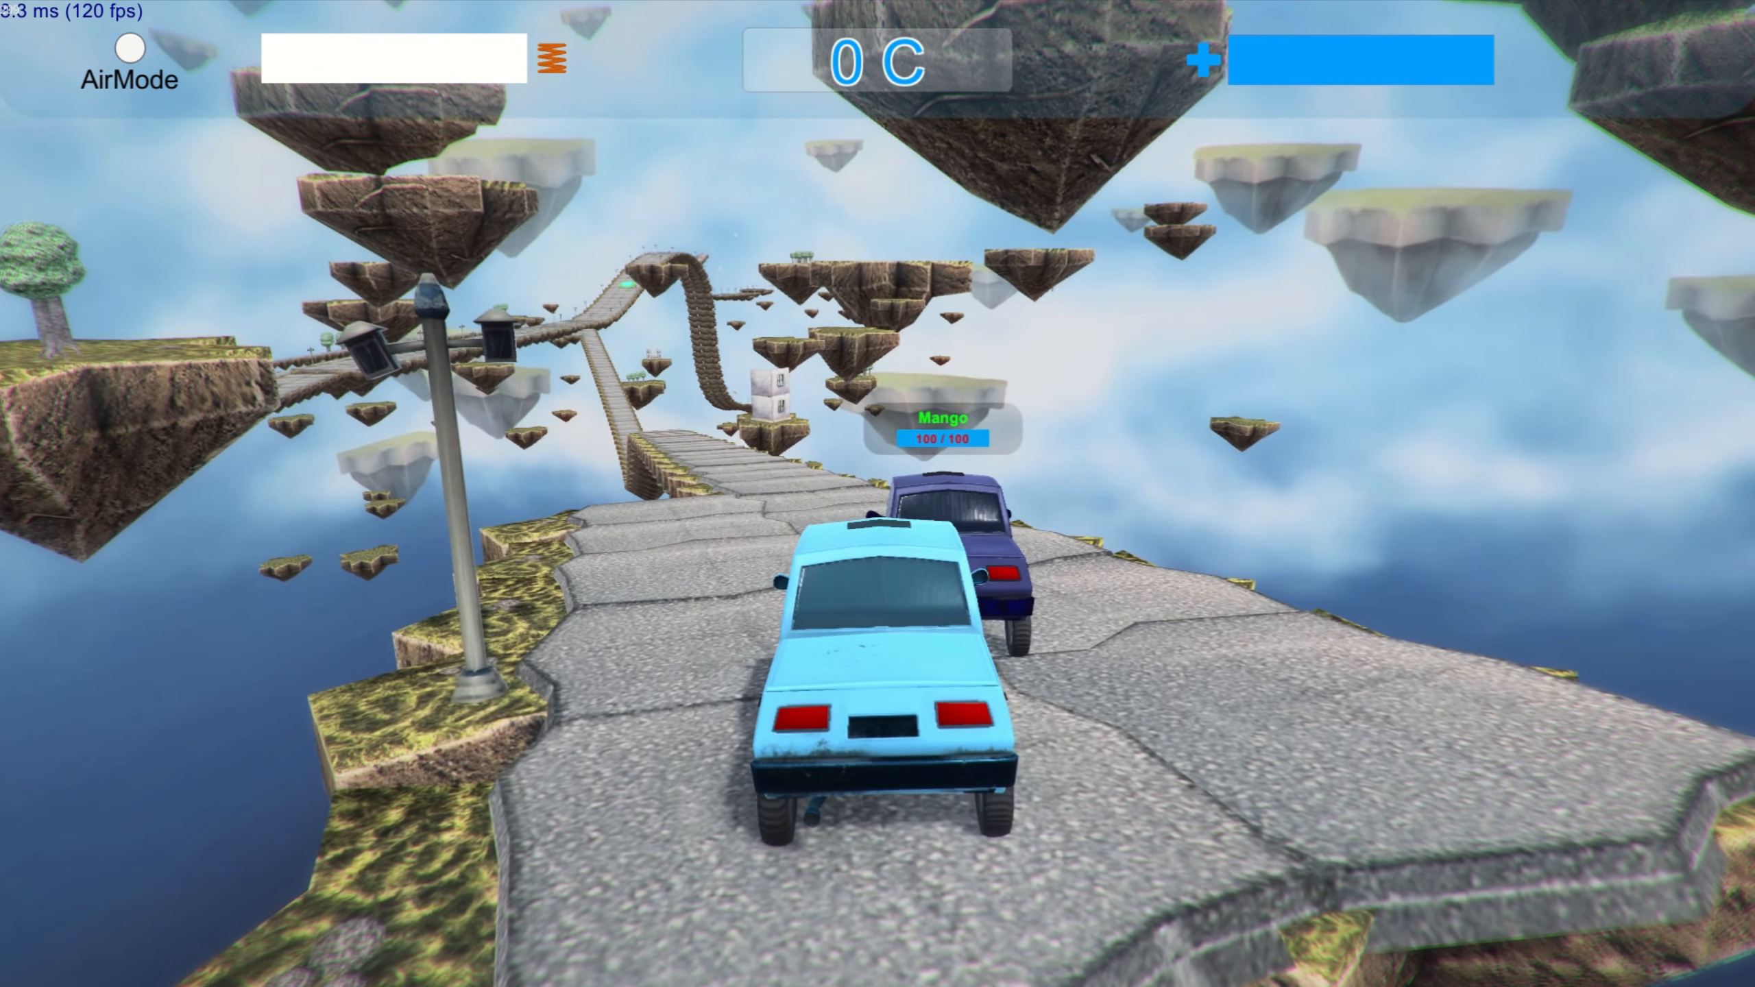